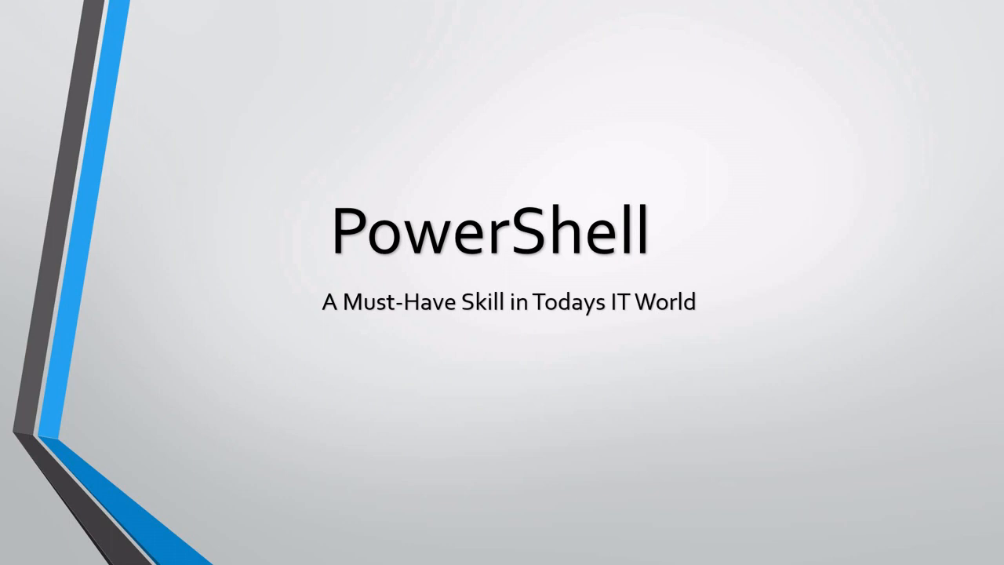
- Advance the slideshow from the PowerShell title slide to the Course Overview slide
key(Right)
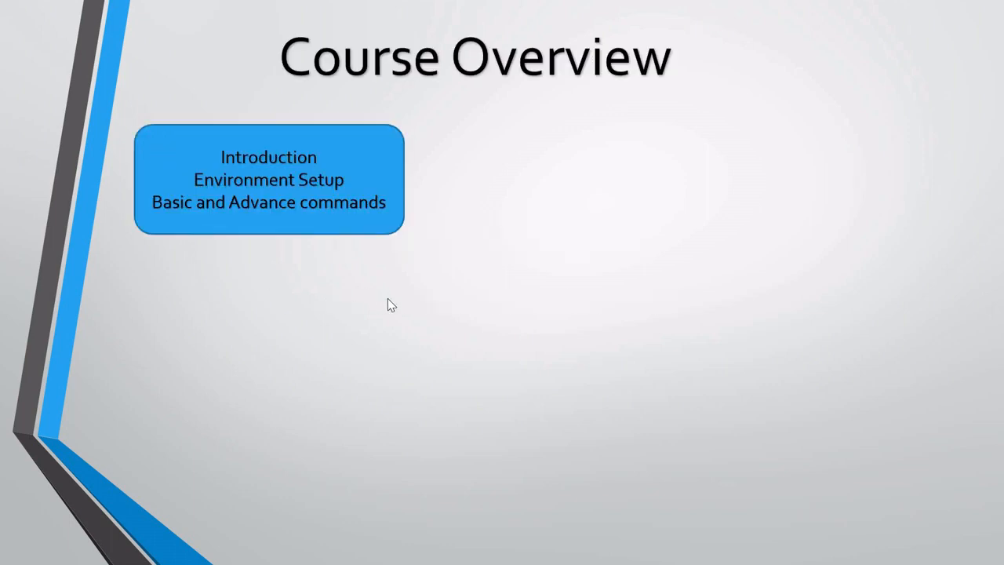
mouse_move(445, 342)
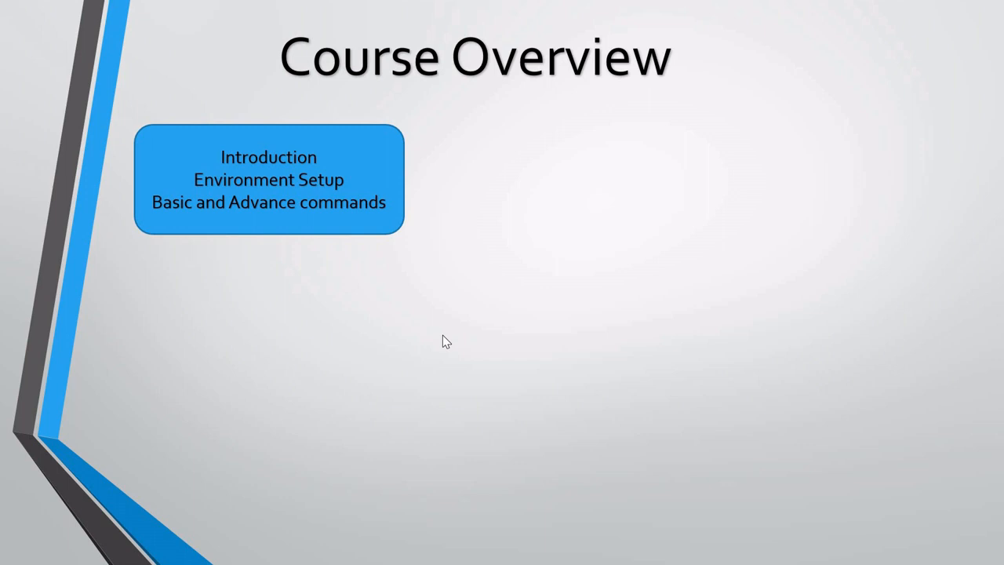